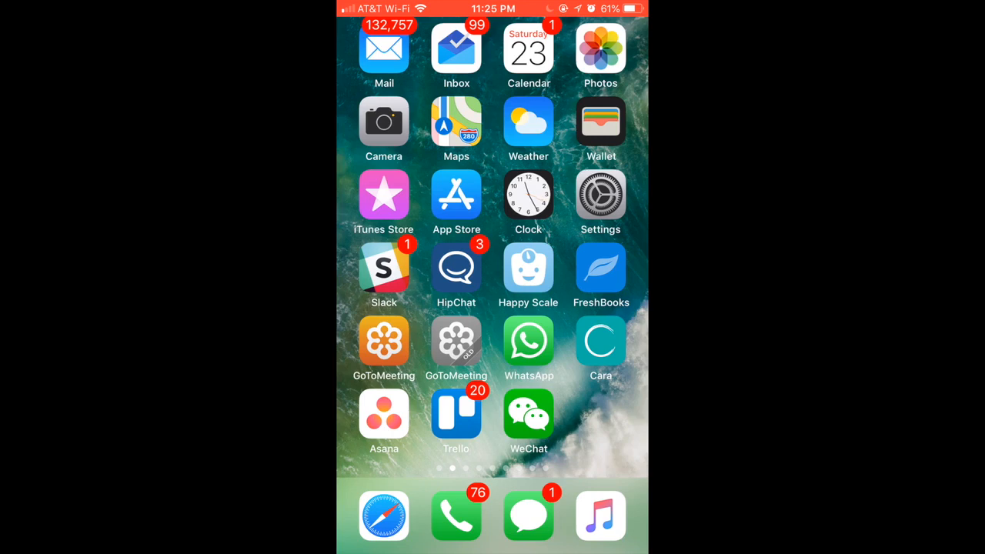
Launch WeChat from the home screen and go to its Settings via the Me tab
click(528, 412)
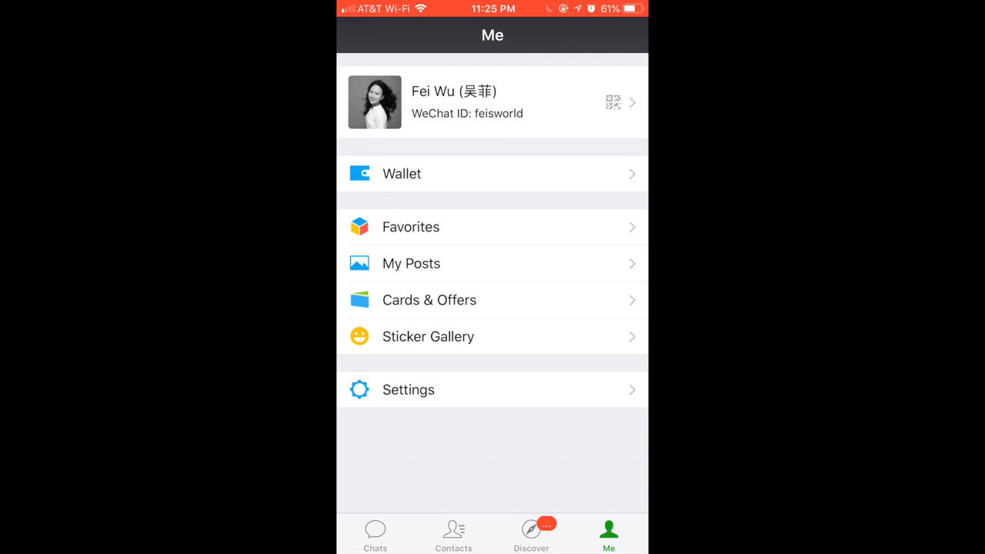
click(408, 389)
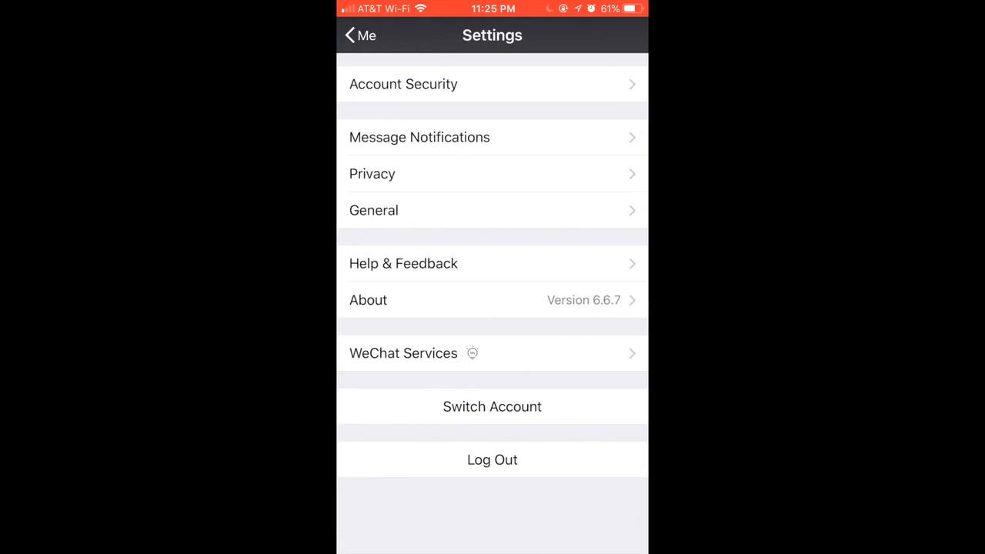
Open Account Security from WeChat Settings to view ID, phone and password options
click(403, 84)
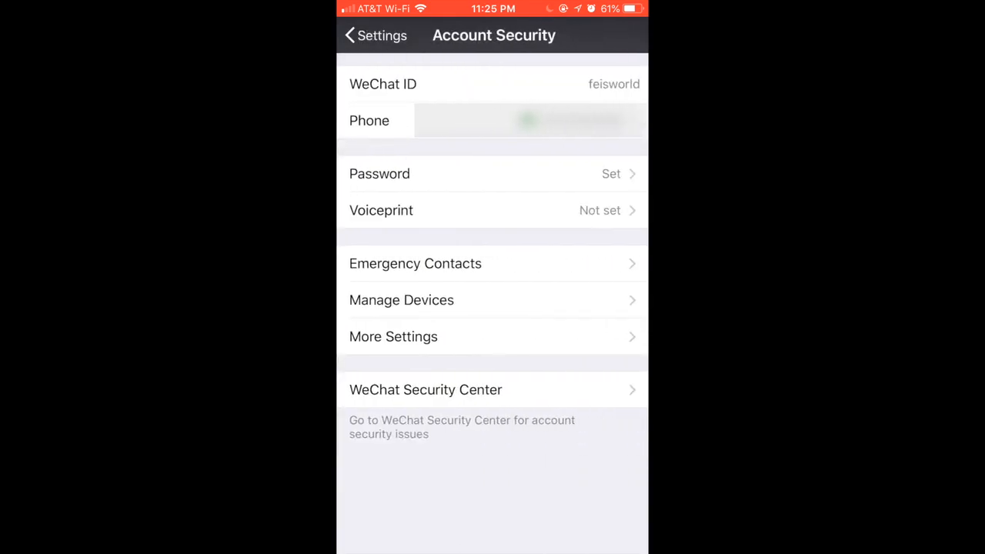